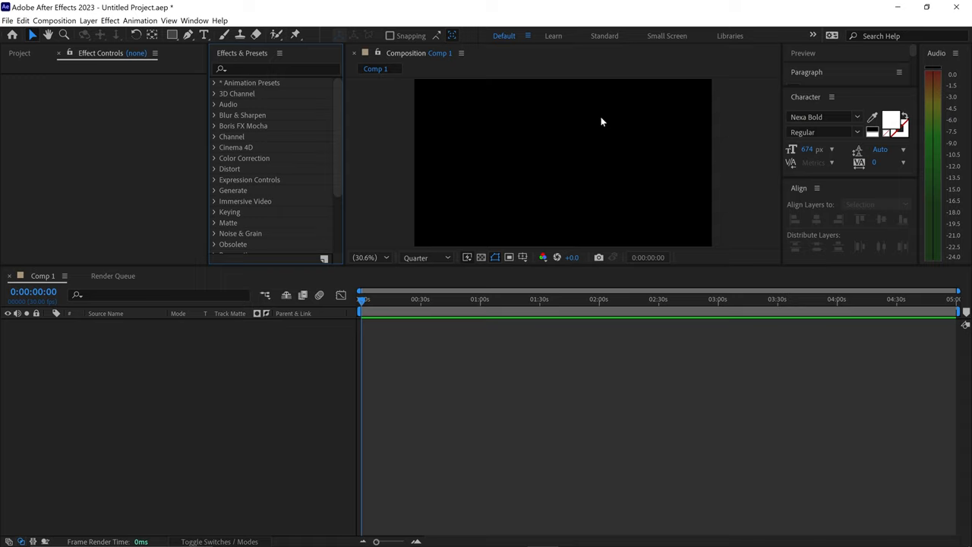
Create a text layer reading 0:00 and search the effects for 'slider'
{"action": "left_click", "coordinate": [479, 137]}
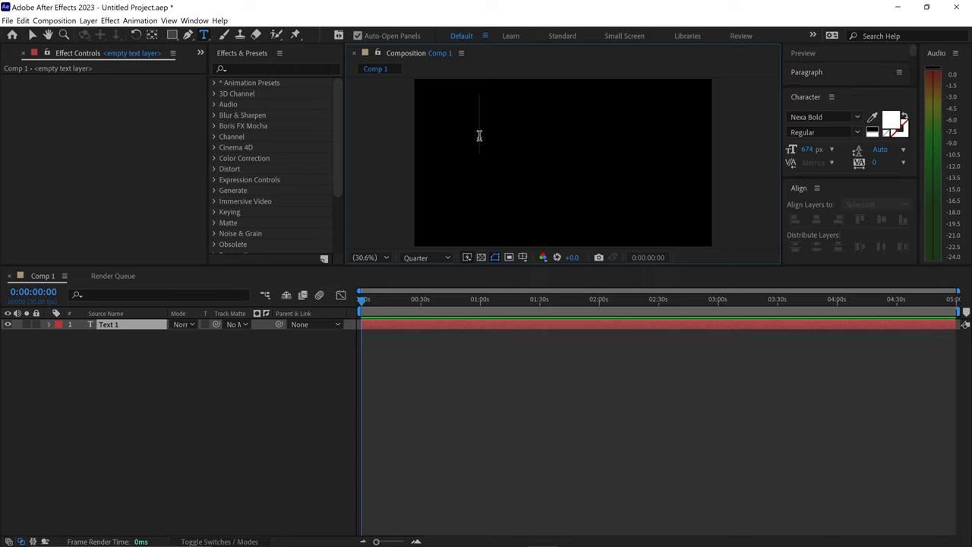
{"action": "type", "text": "0:00"}
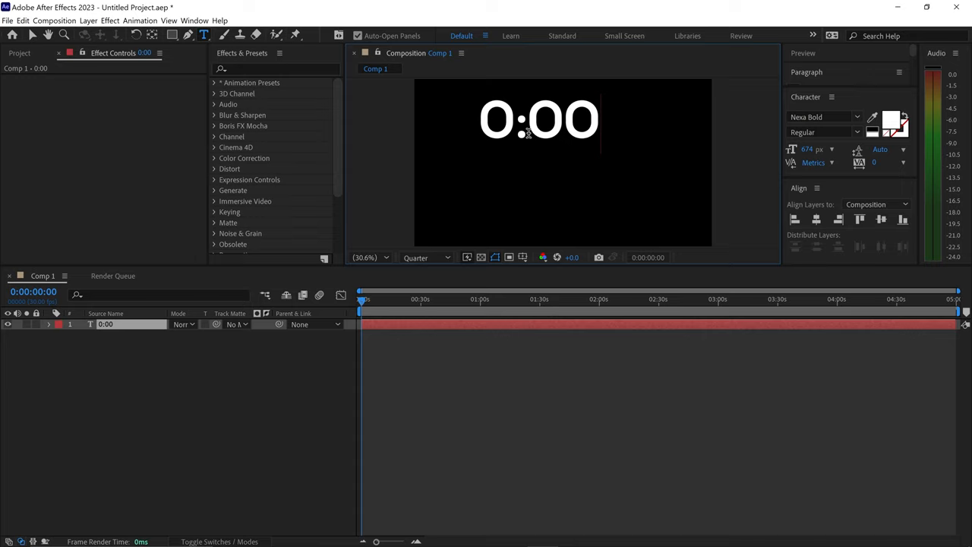
{"action": "type", "text": "slider"}
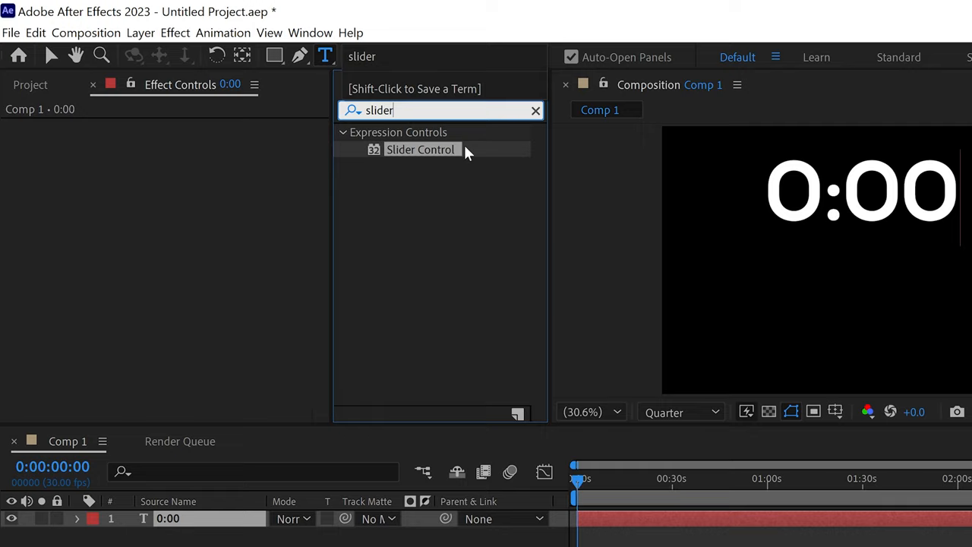
Apply the Slider Control effect to the 0:00 text layer
{"action": "double_click", "coordinate": [422, 150]}
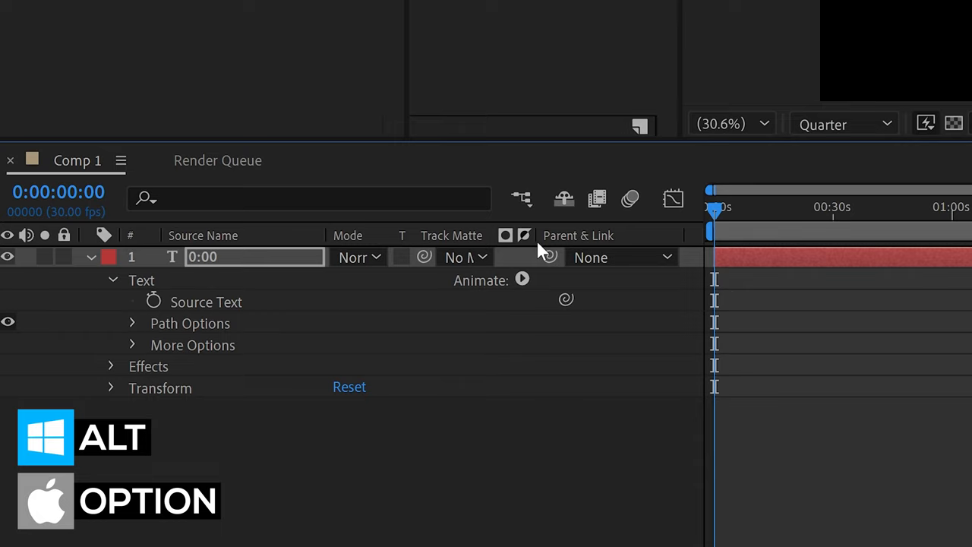
Add an expression to the text layer's Source Text property
{"action": "left_click", "coordinate": [153, 301]}
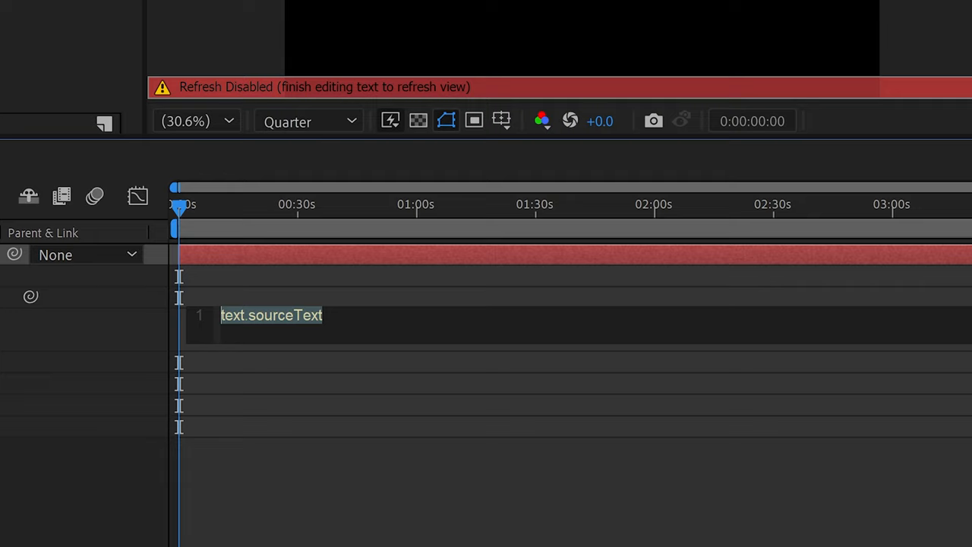
{"action": "mouse_move", "coordinate": [356, 314]}
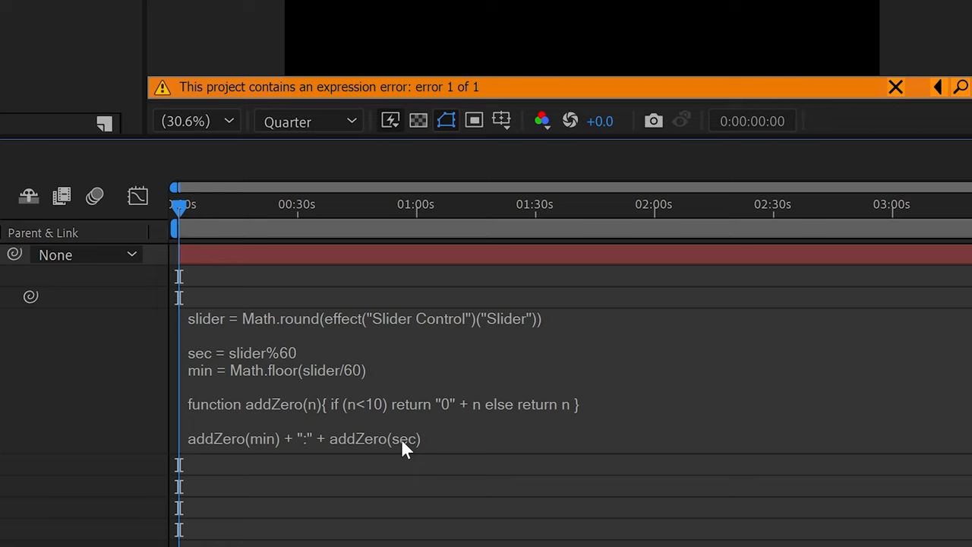
{"action": "double_click", "coordinate": [365, 319]}
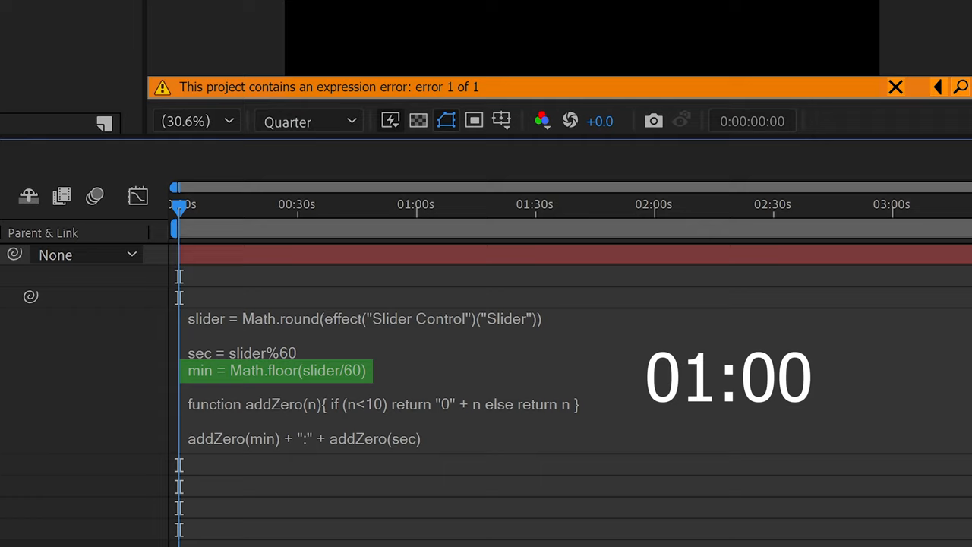
{"action": "left_click", "coordinate": [383, 404]}
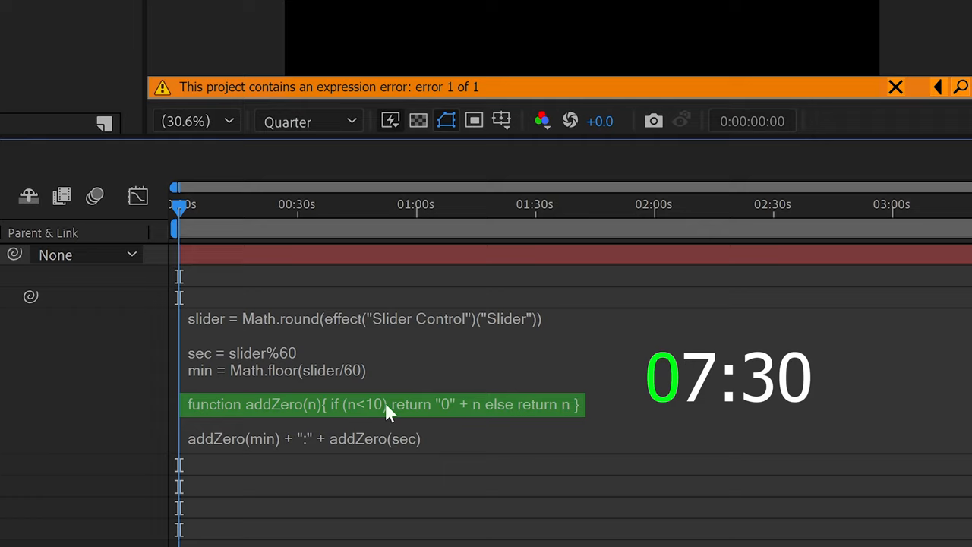
{"action": "left_click", "coordinate": [342, 437]}
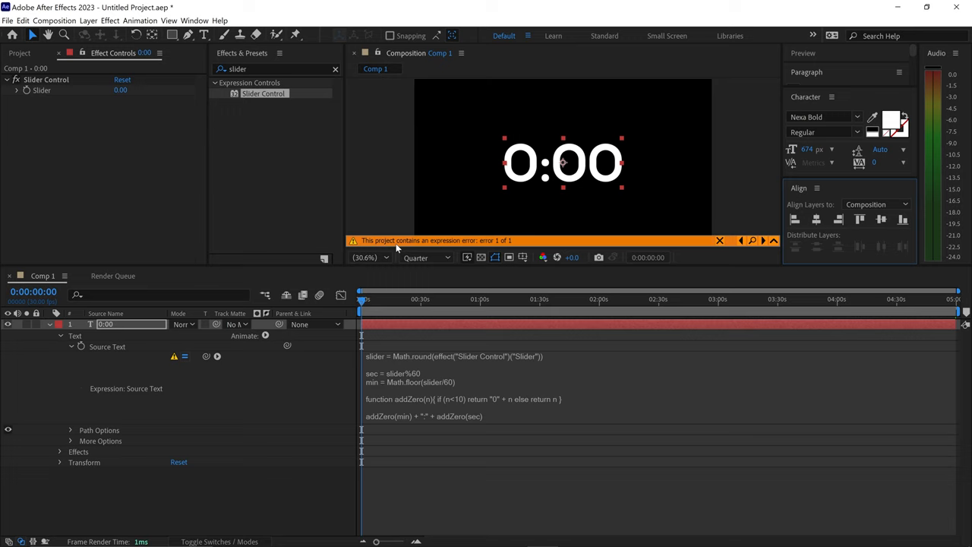
{"action": "mouse_move", "coordinate": [418, 310]}
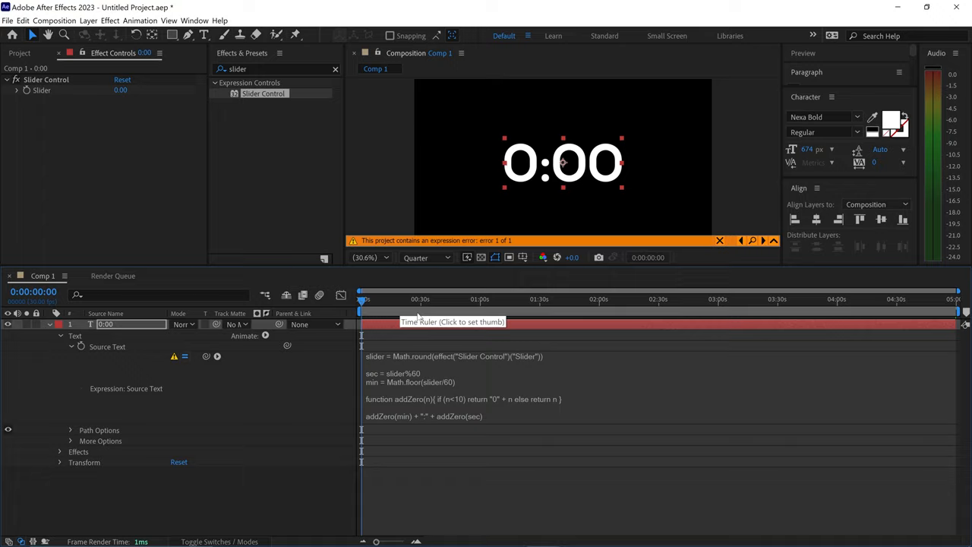
Change the Expressions Engine in Project Settings so the text reads 00:00 without error
{"action": "left_click", "coordinate": [23, 22]}
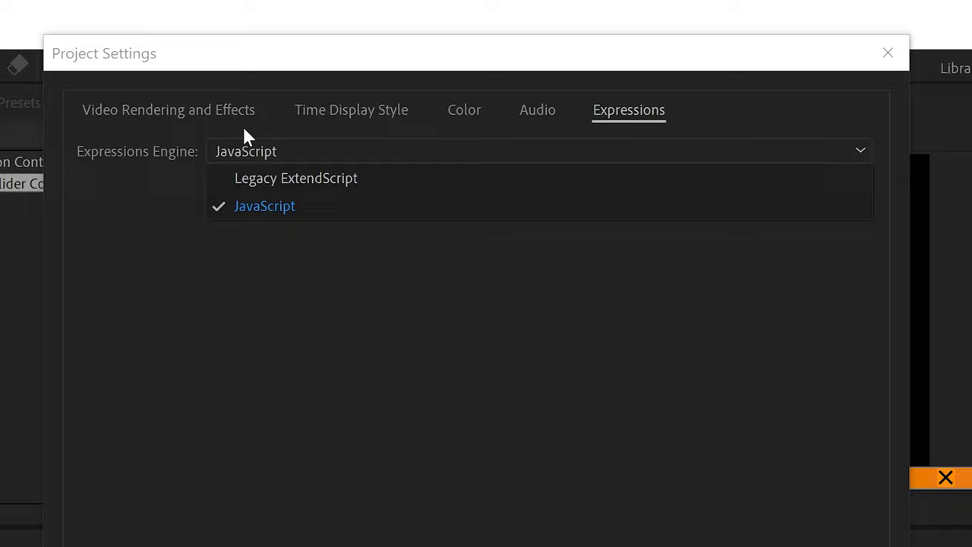
{"action": "left_click", "coordinate": [886, 52]}
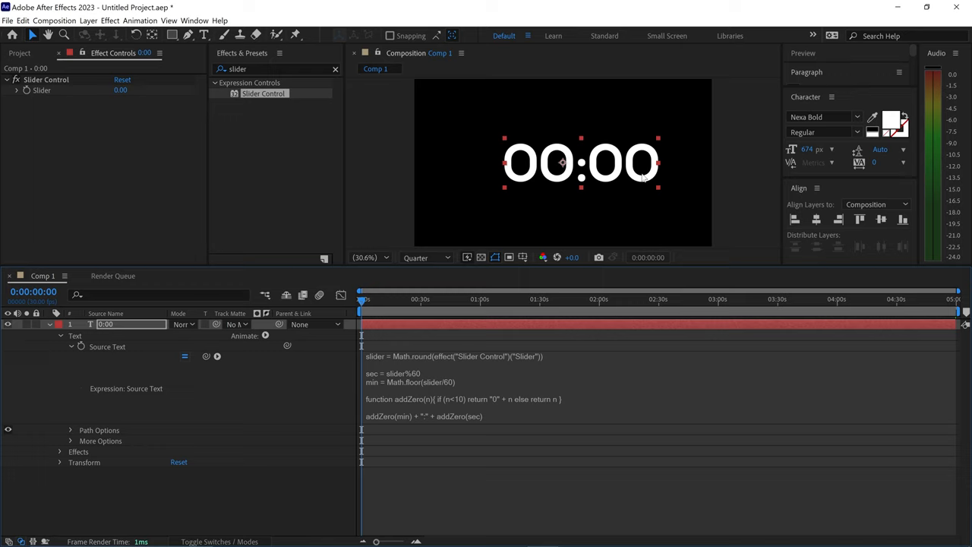
Centre the text's anchor point and centre the layer in the composition
{"action": "key", "text": "ctrl+alt+home"}
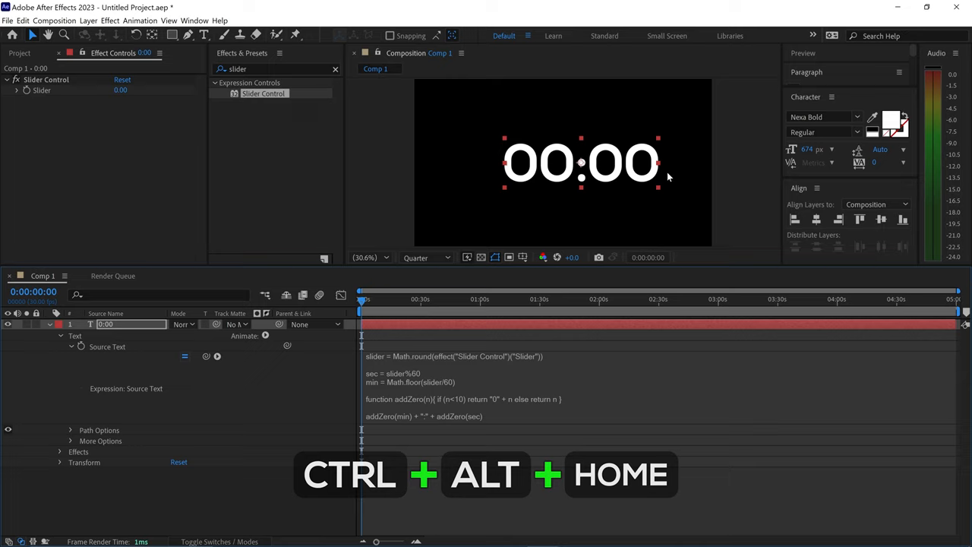
{"action": "key", "text": "ctrl+alt+home"}
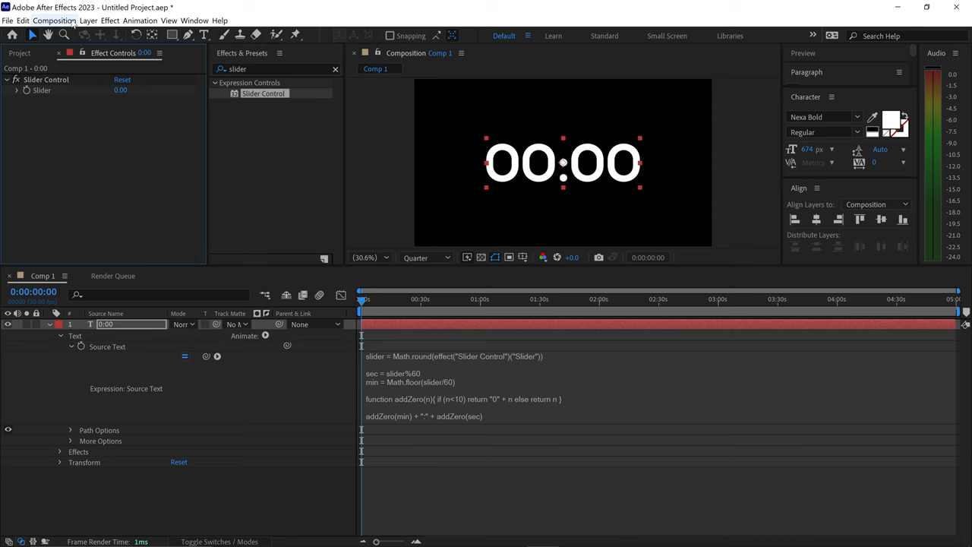
Confirm the composition's duration in Composition Settings
{"action": "left_click", "coordinate": [54, 22]}
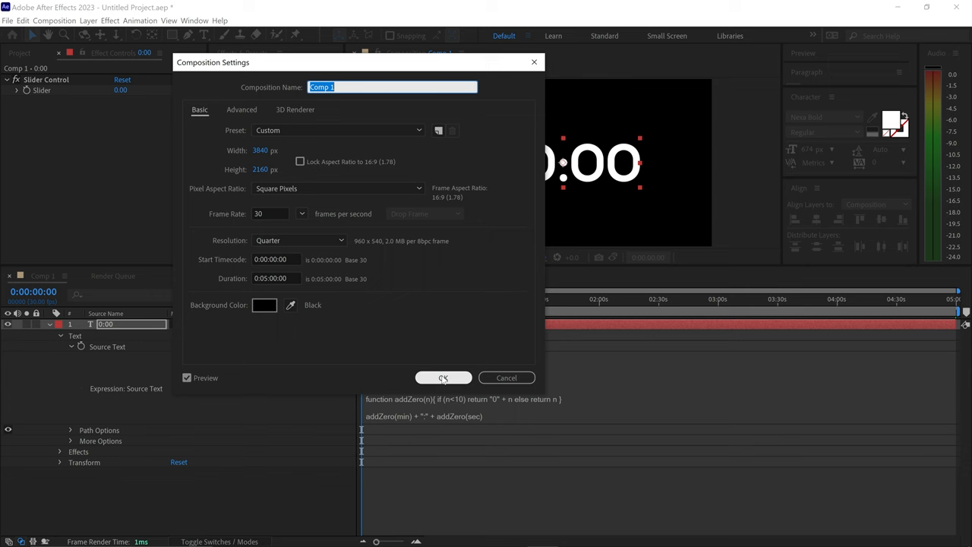
{"action": "left_click", "coordinate": [443, 377]}
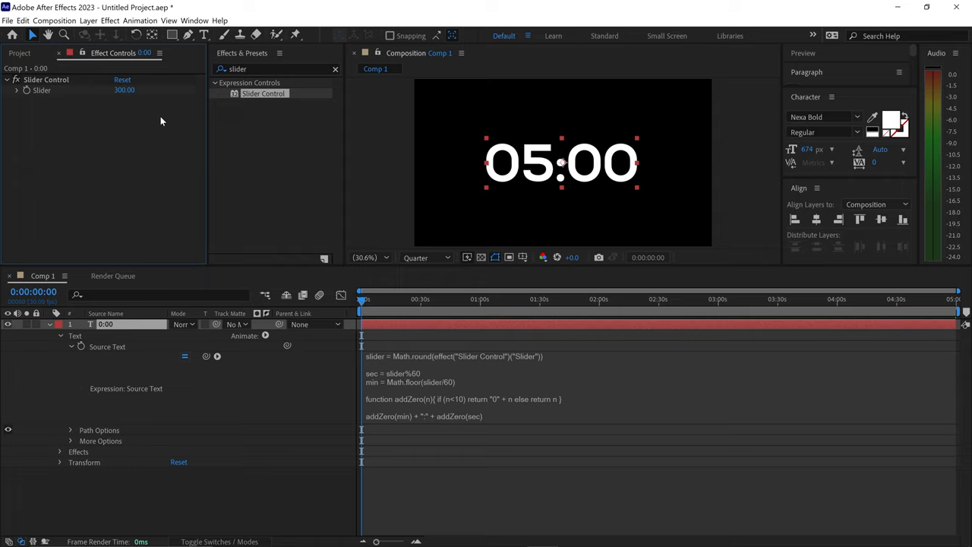
Keyframe the Slider at 300 and begin entering its value at the last frame
{"action": "left_click", "coordinate": [79, 451]}
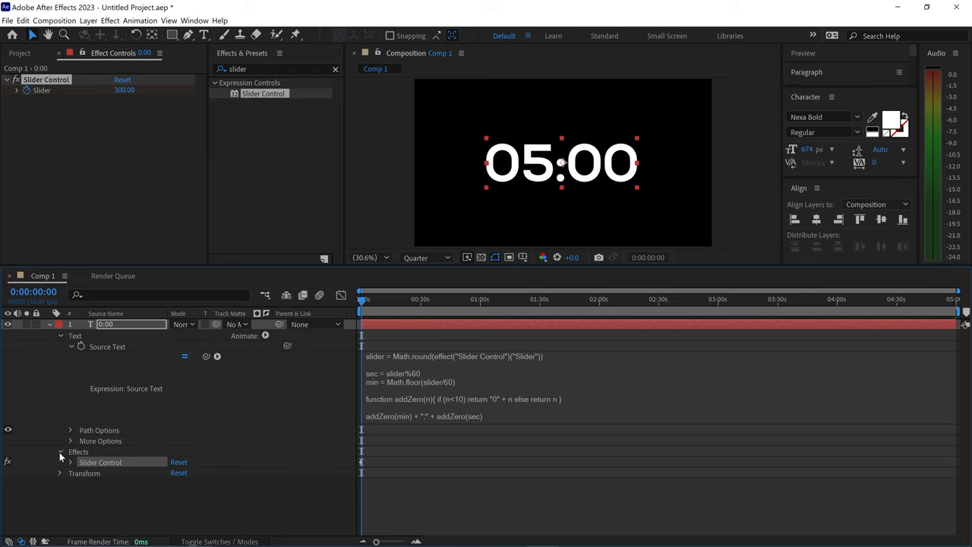
{"action": "left_click", "coordinate": [70, 461]}
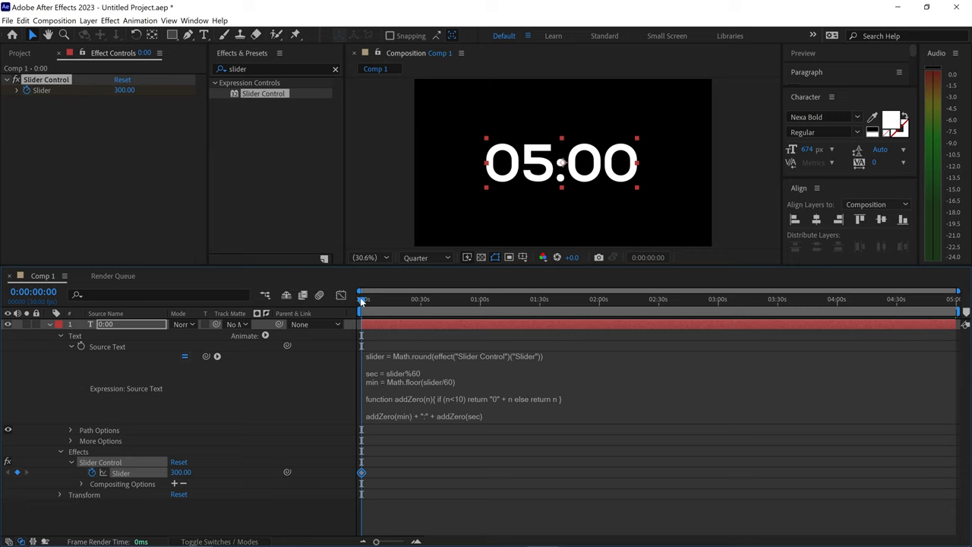
{"action": "double_click", "coordinate": [125, 91]}
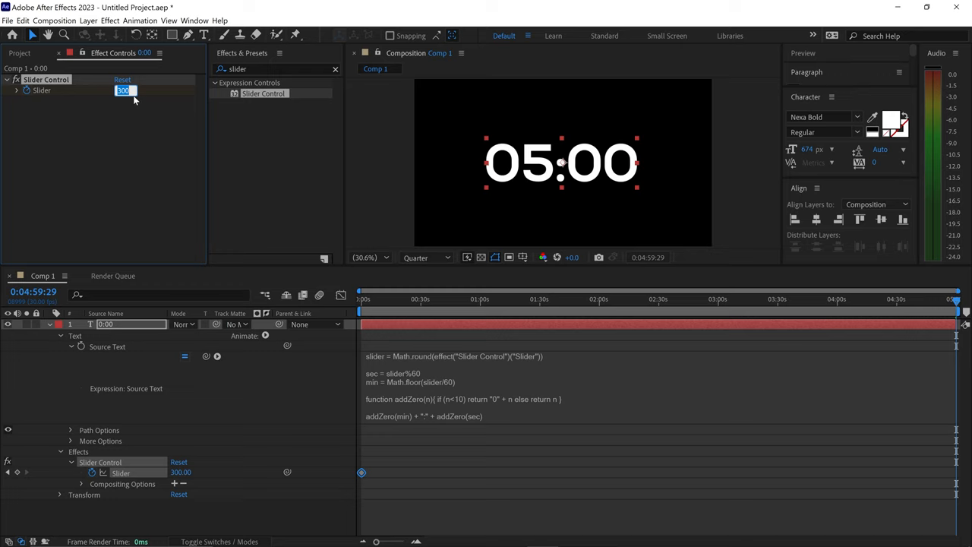